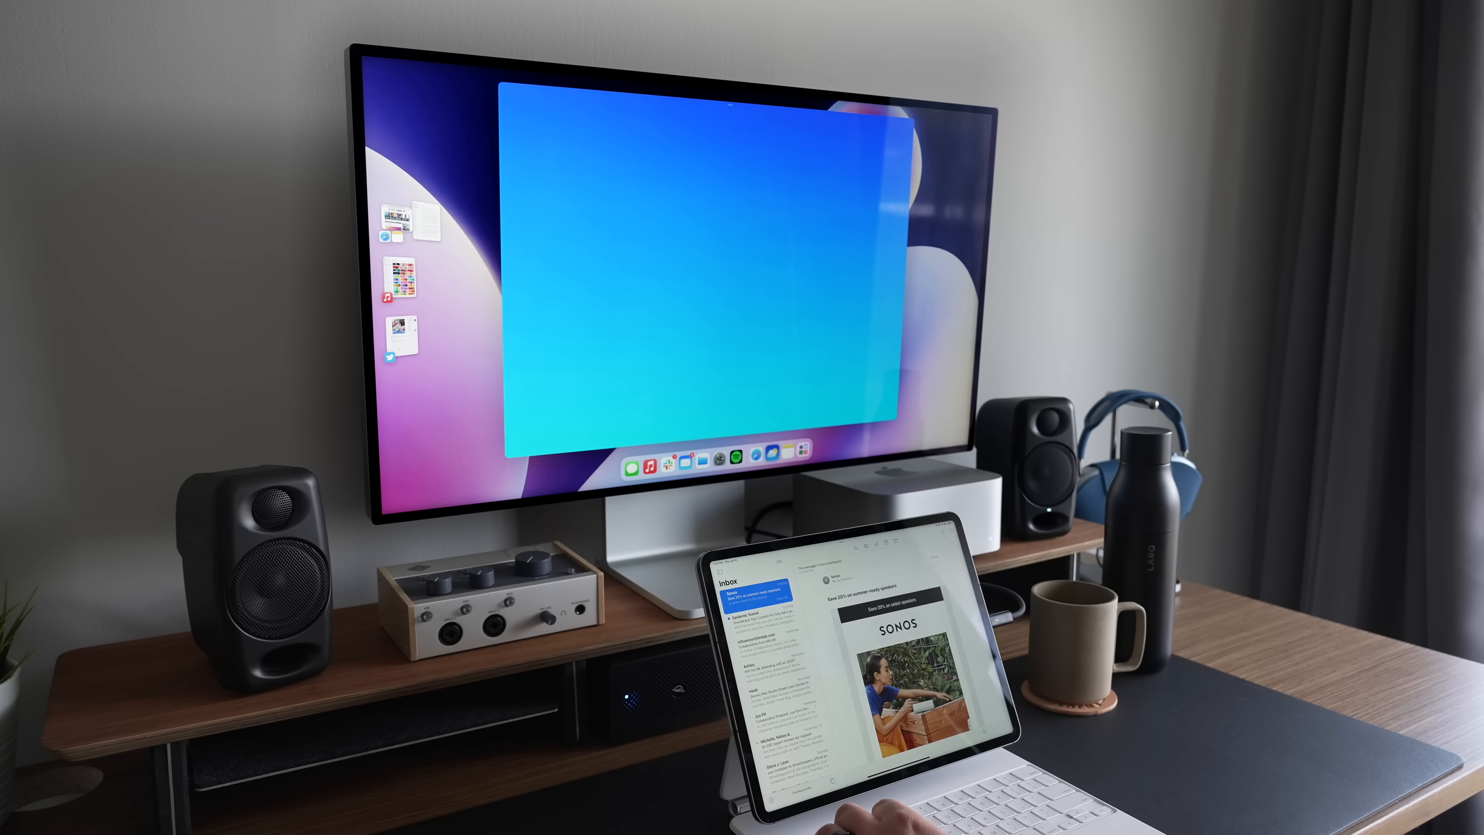
# Browse Mentor's forecast dashboard, view the hourly temperature detail, and dismiss it.
pyautogui.click(729, 459)
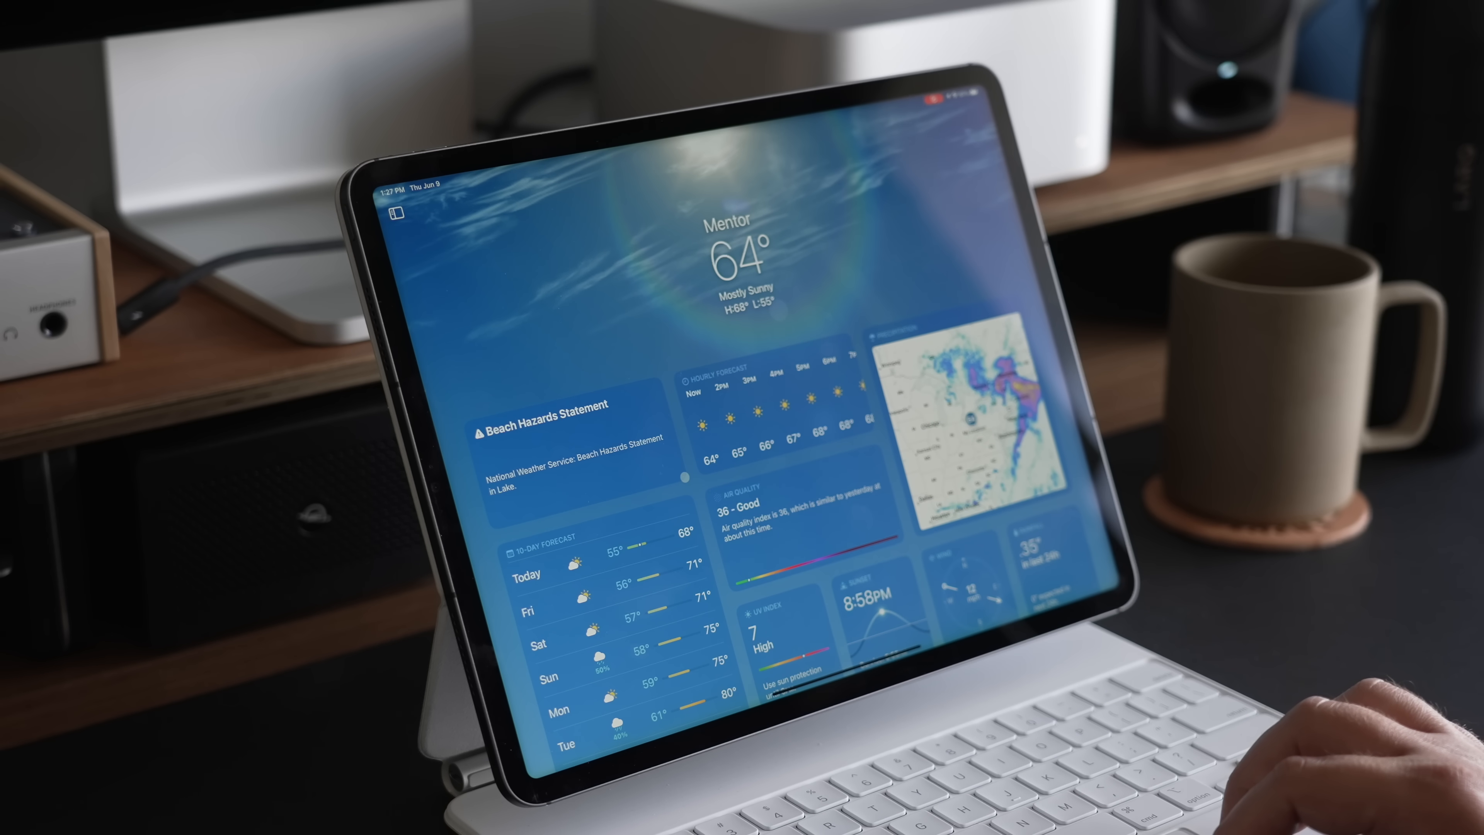
pyautogui.scroll(-3)
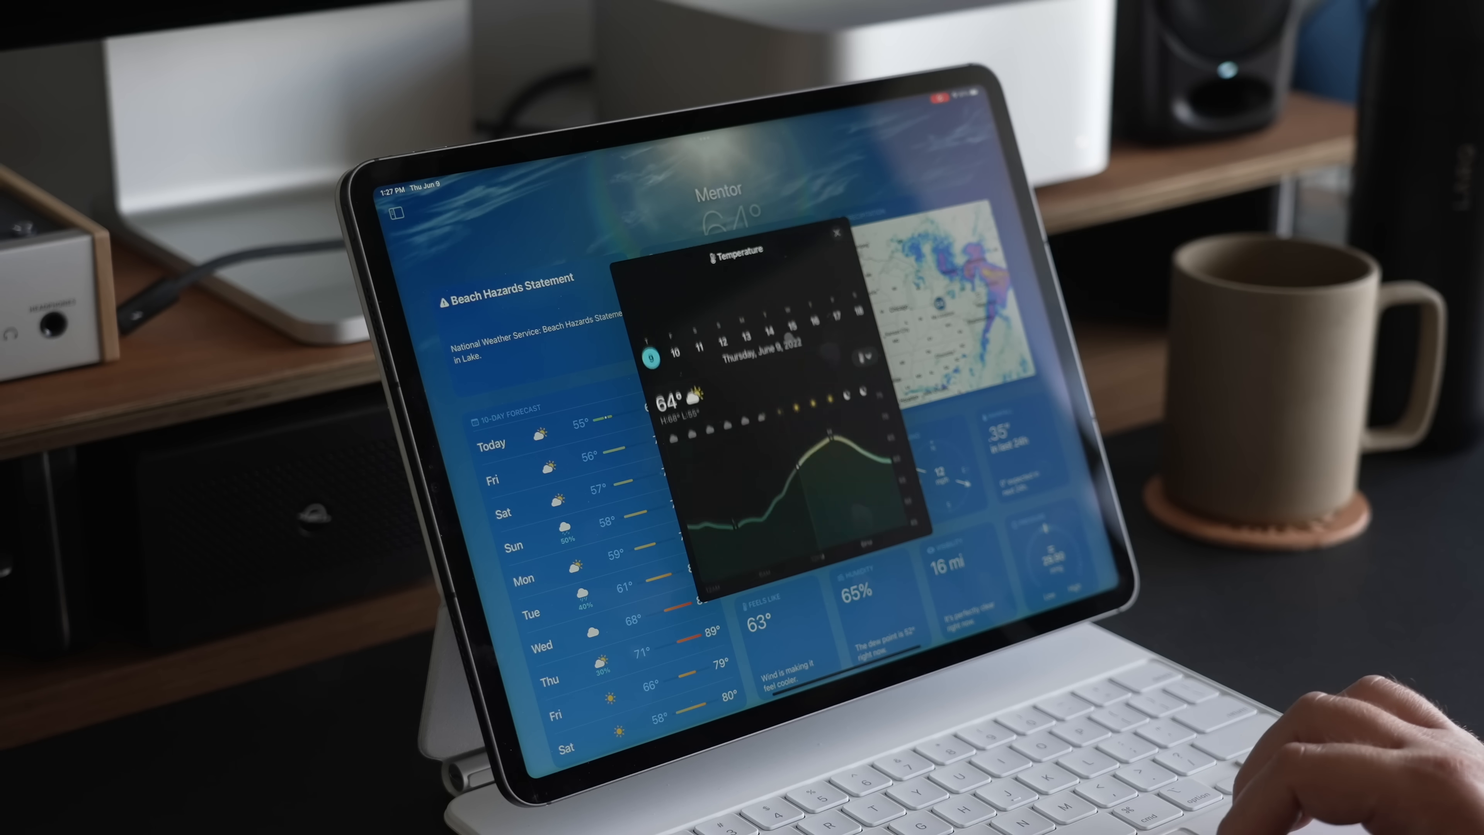
pyautogui.click(835, 232)
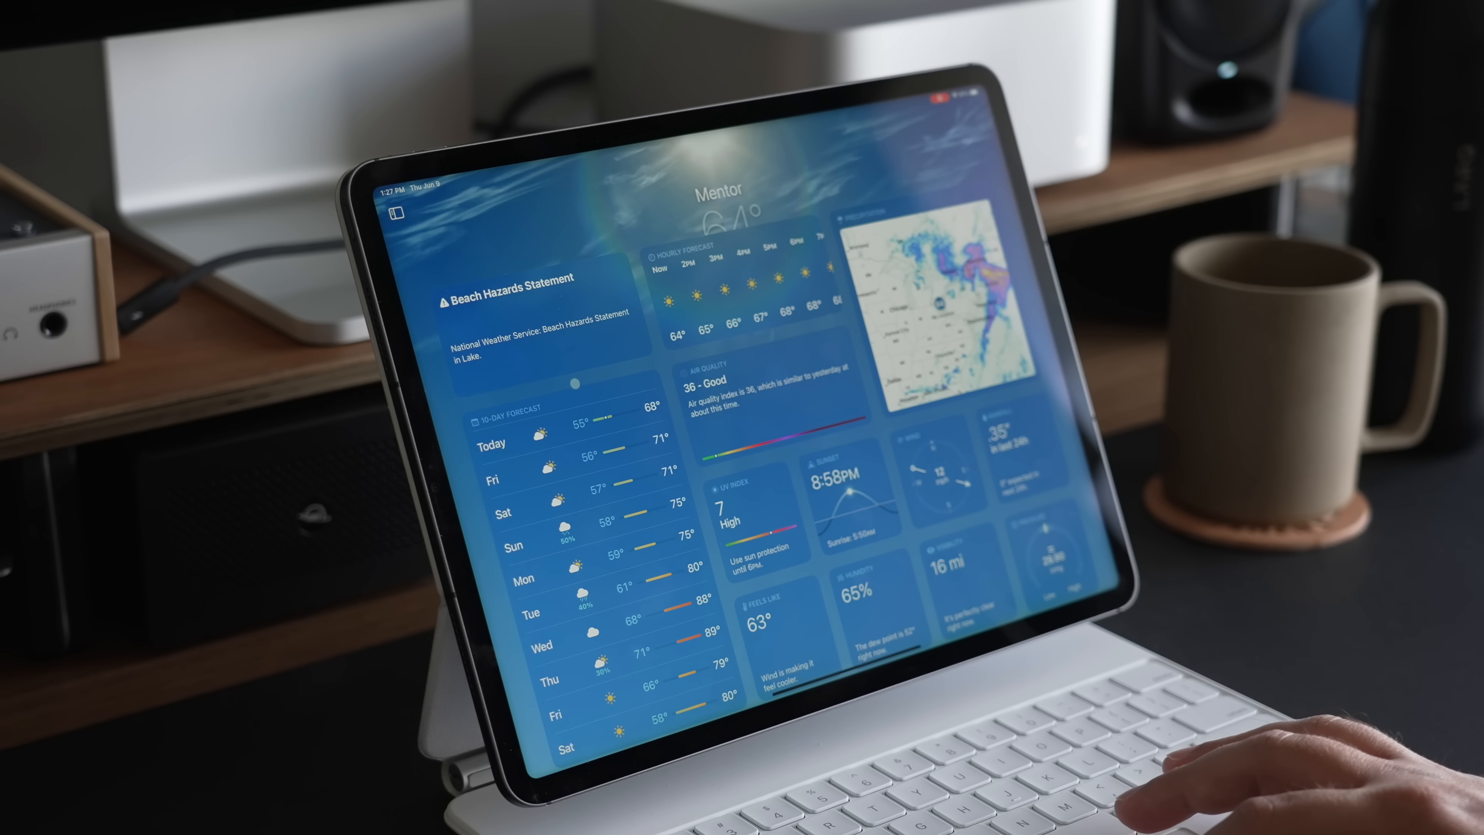